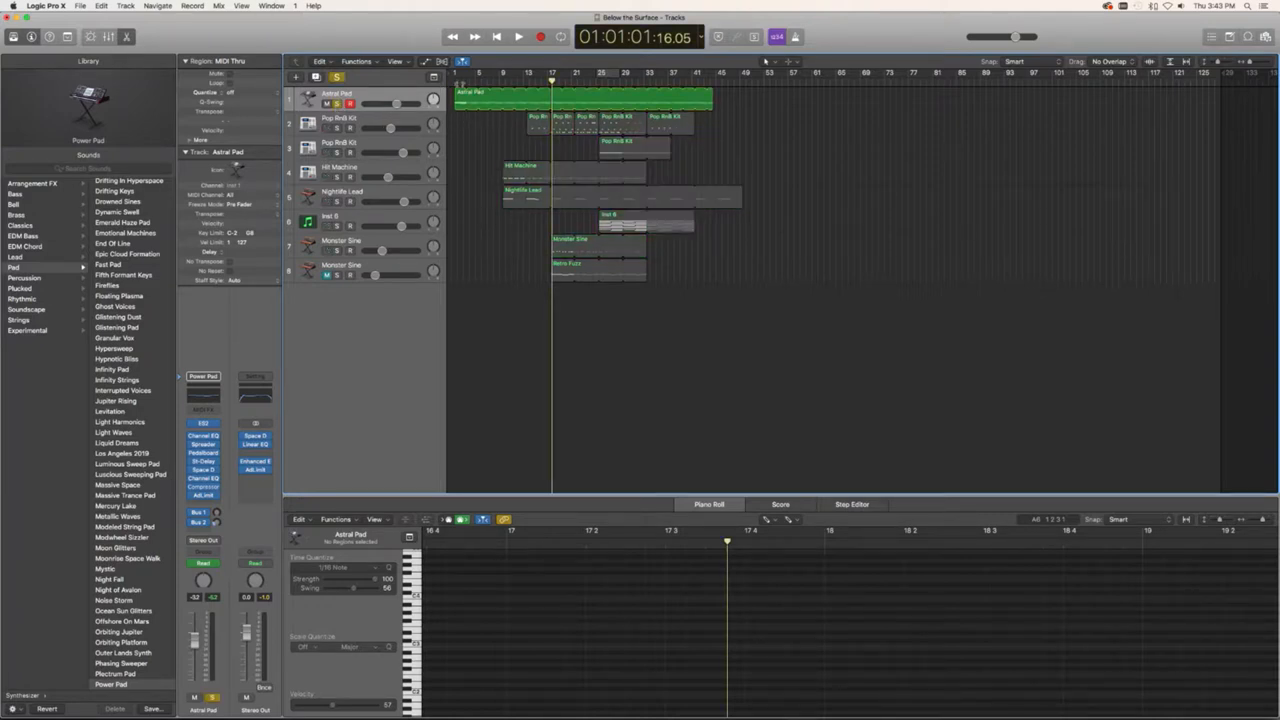
# Select the Astral Pad region so its MIDI notes show in the Piano Roll
pyautogui.click(550, 96)
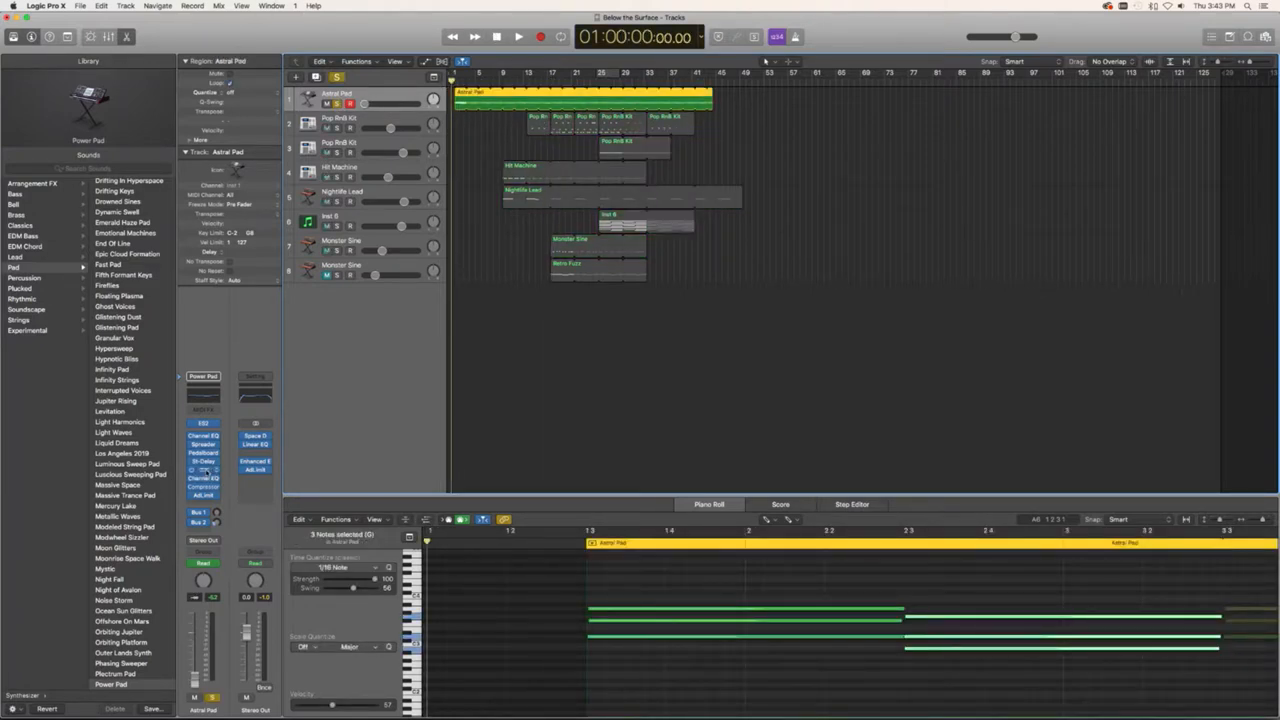